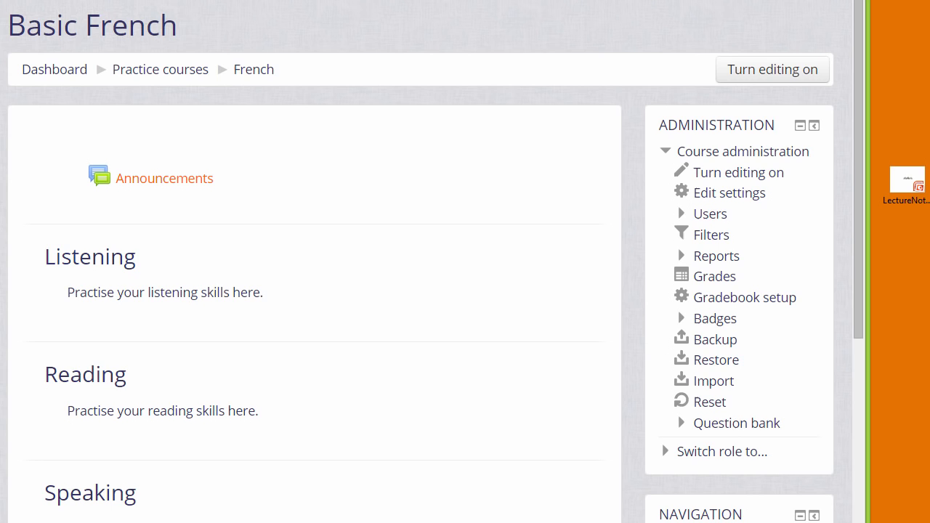
mouse_move(921, 59)
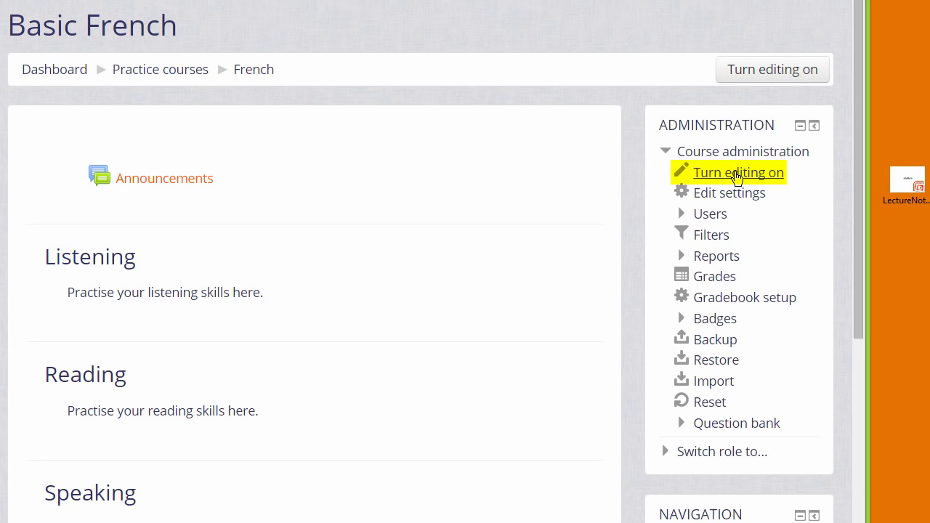
Step: Turn editing on for the Basic French course
left_click(737, 172)
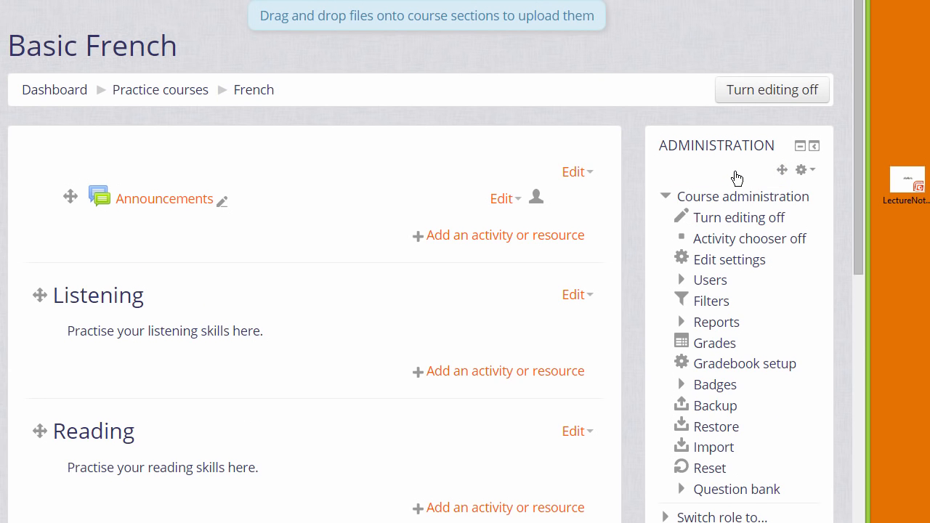
mouse_move(509, 77)
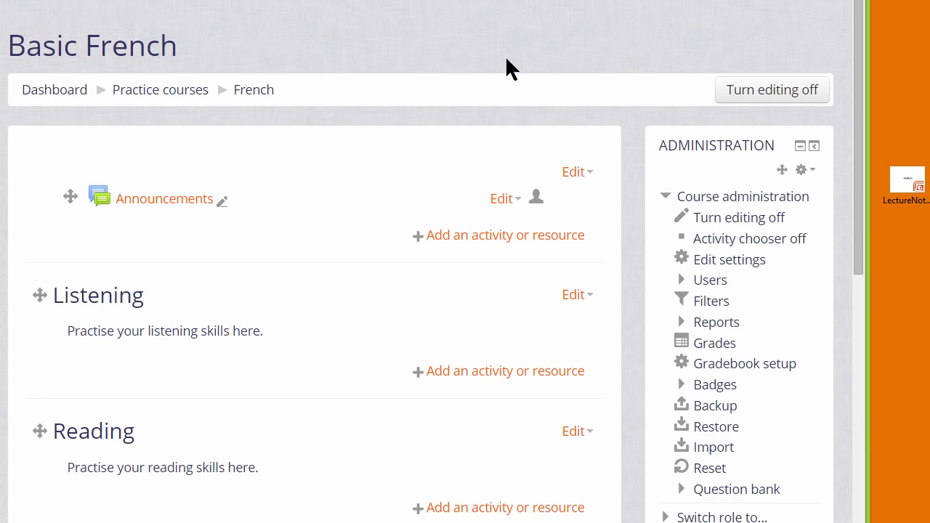
mouse_move(898, 225)
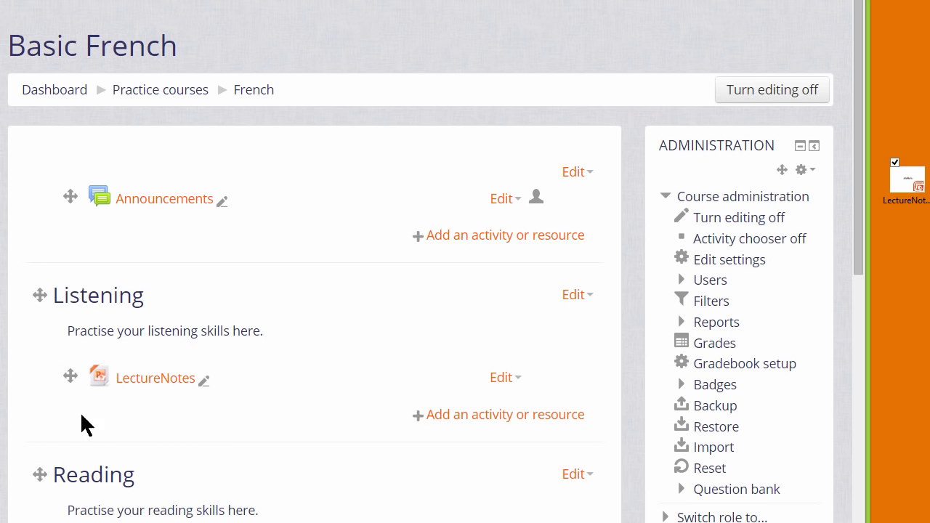
mouse_move(36, 433)
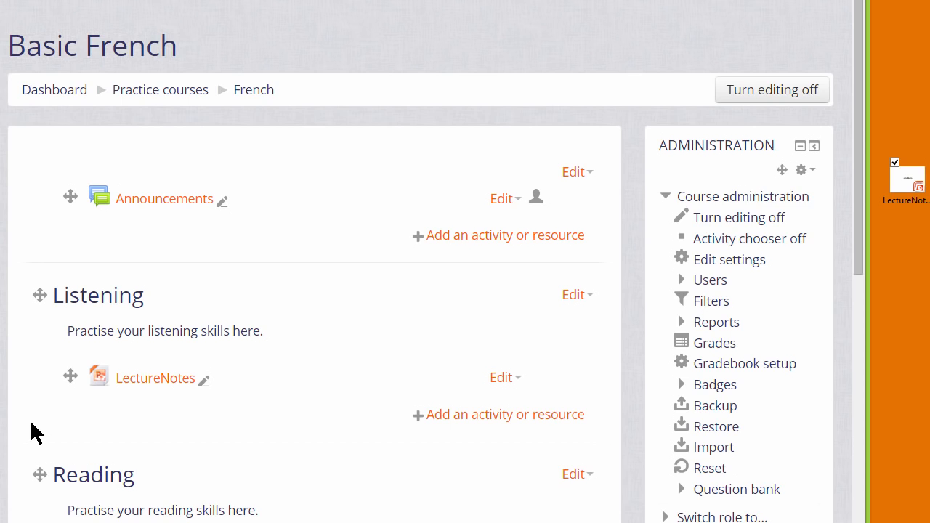
mouse_move(71, 385)
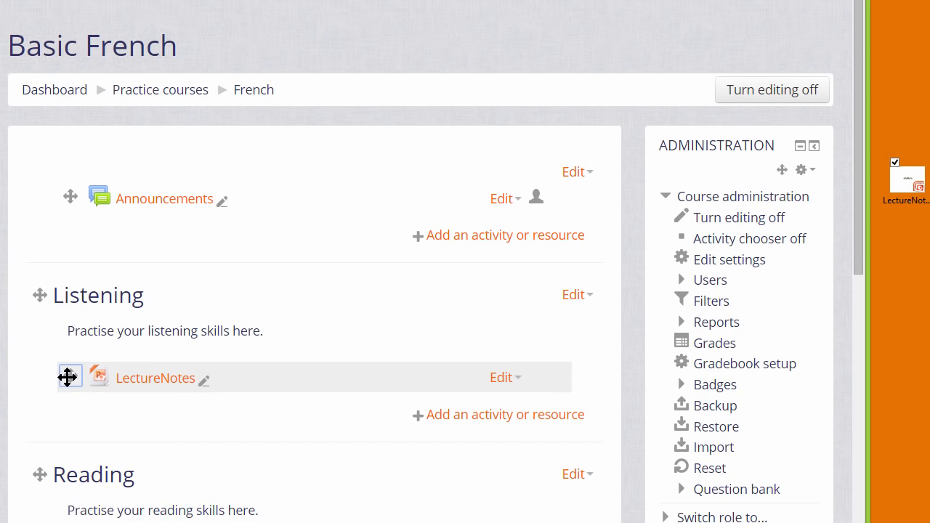
mouse_move(70, 377)
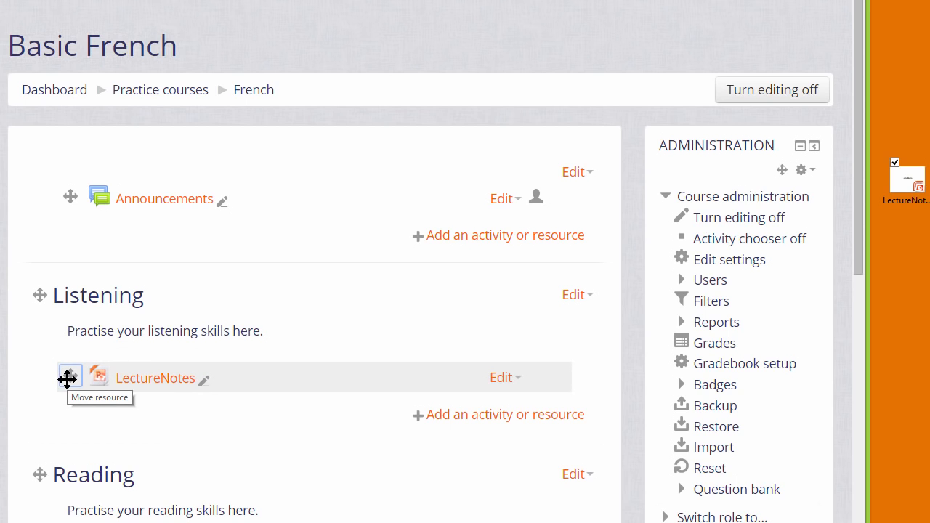
Step: Move LectureNotes from Listening to the top of the Reading section
left_click(70, 378)
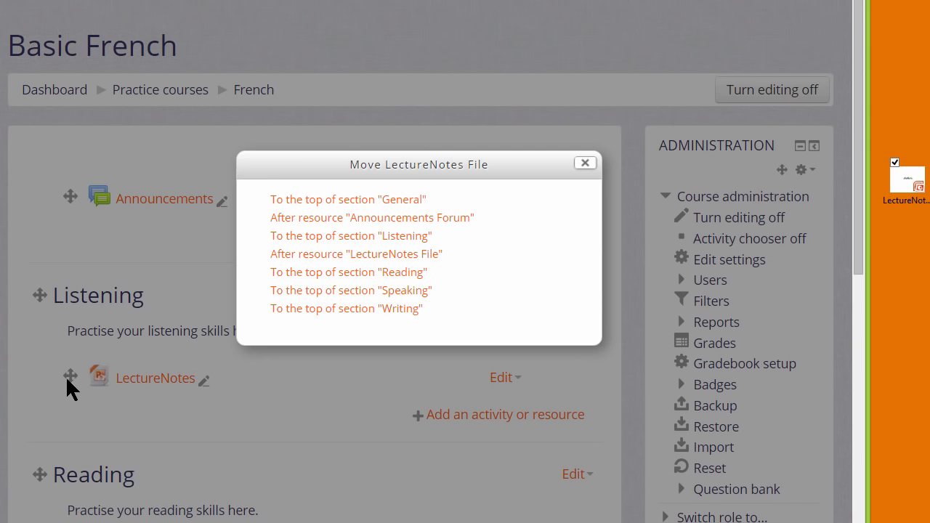
mouse_move(351, 290)
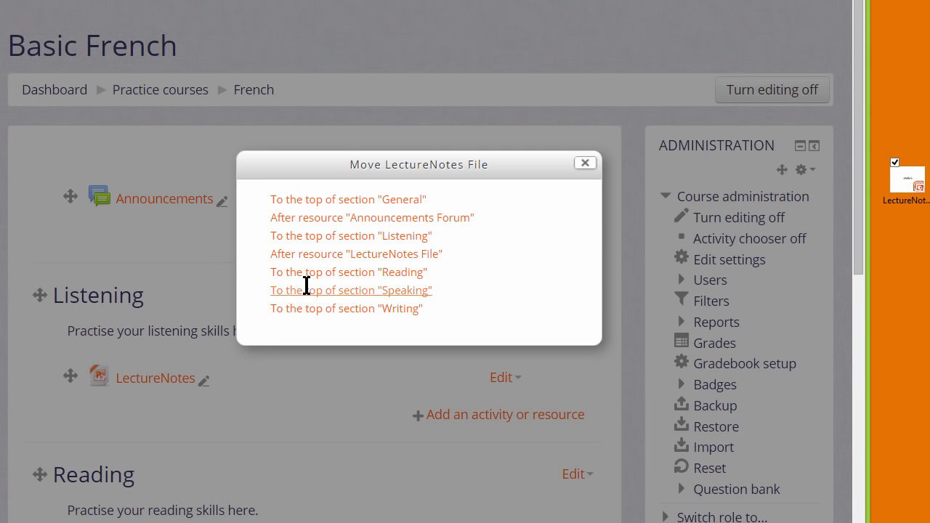
mouse_move(320, 272)
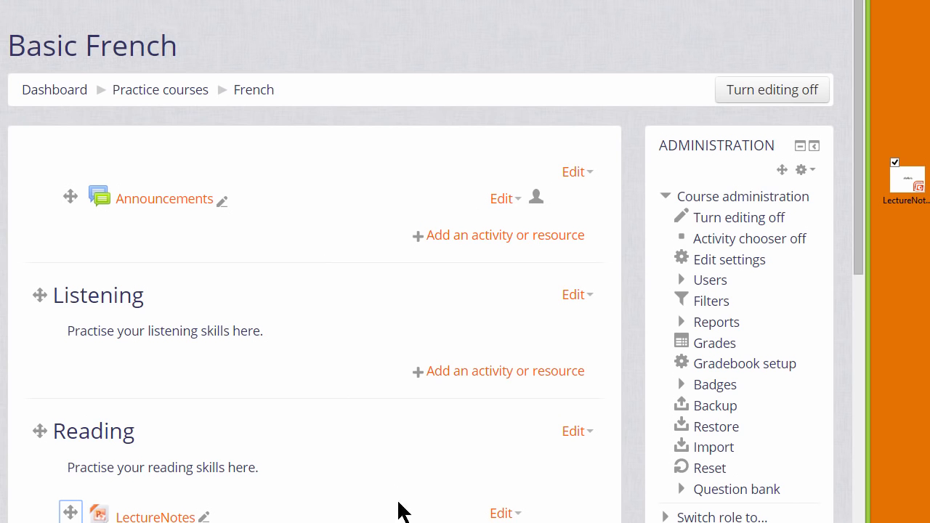
scroll("down", 3)
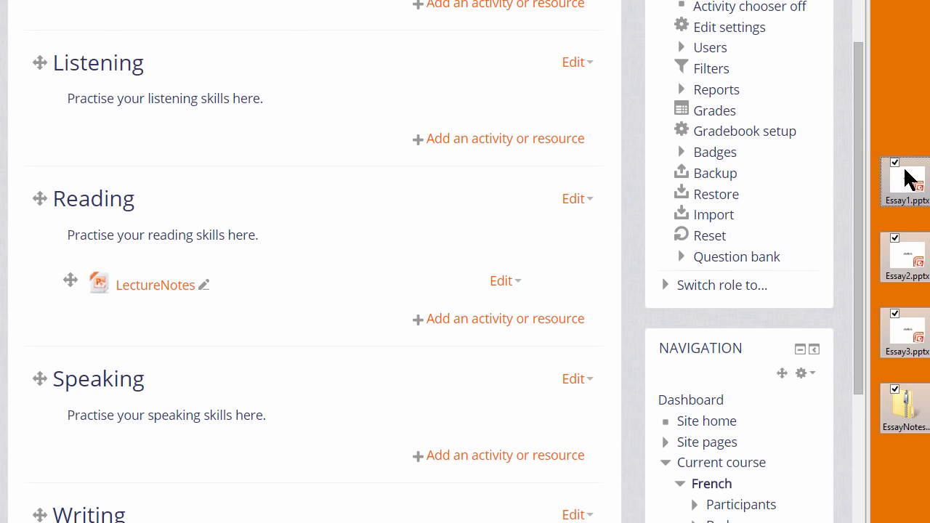
Step: Drag Essay1, Essay2 and Essay3 from the desktop into Reading, then select EssayNotes.zip
left_click(906, 333)
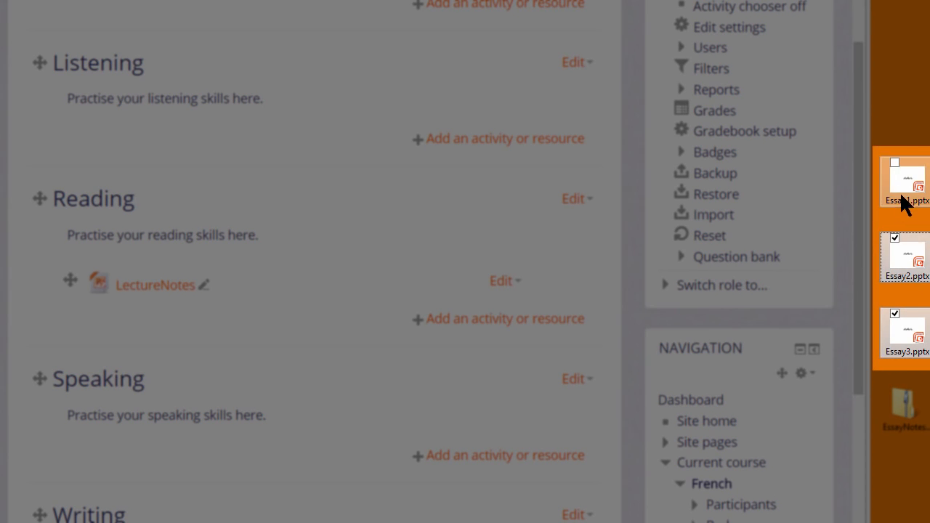
left_click(895, 162)
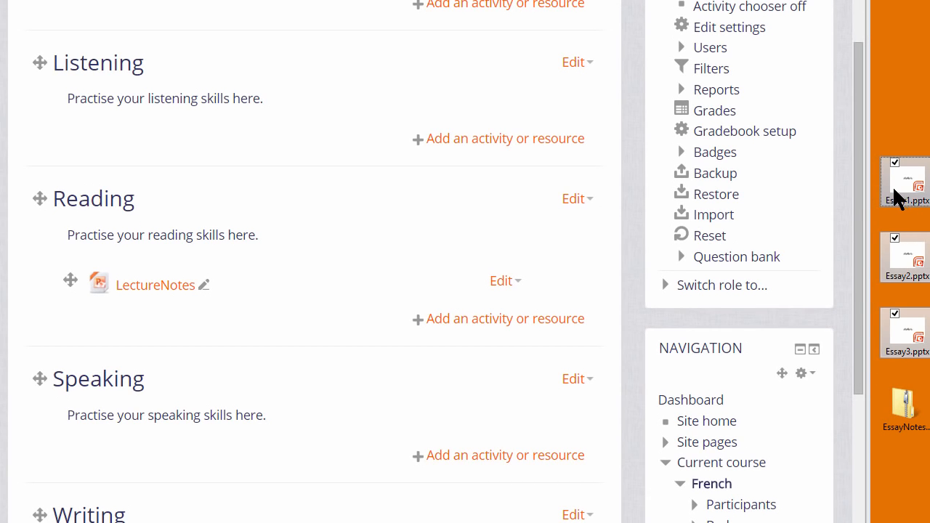
left_click_drag(905, 182, 284, 225)
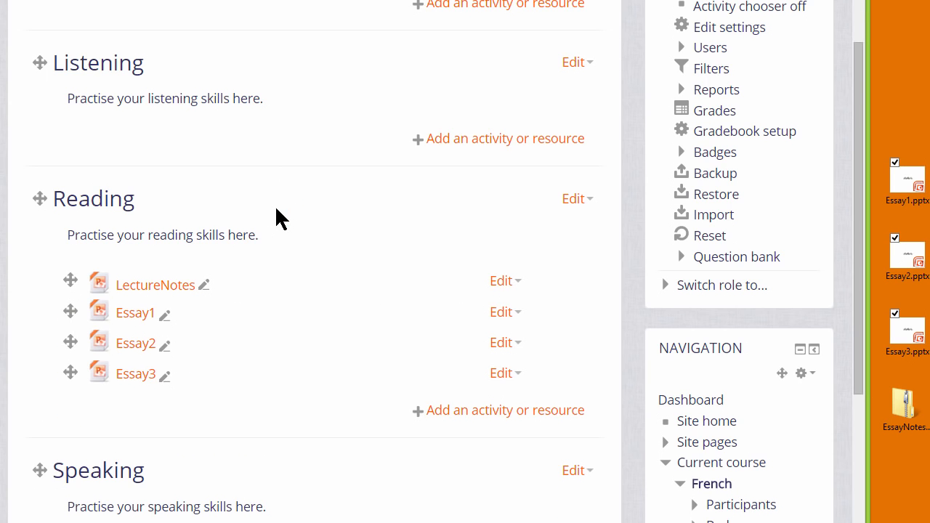
left_click(905, 407)
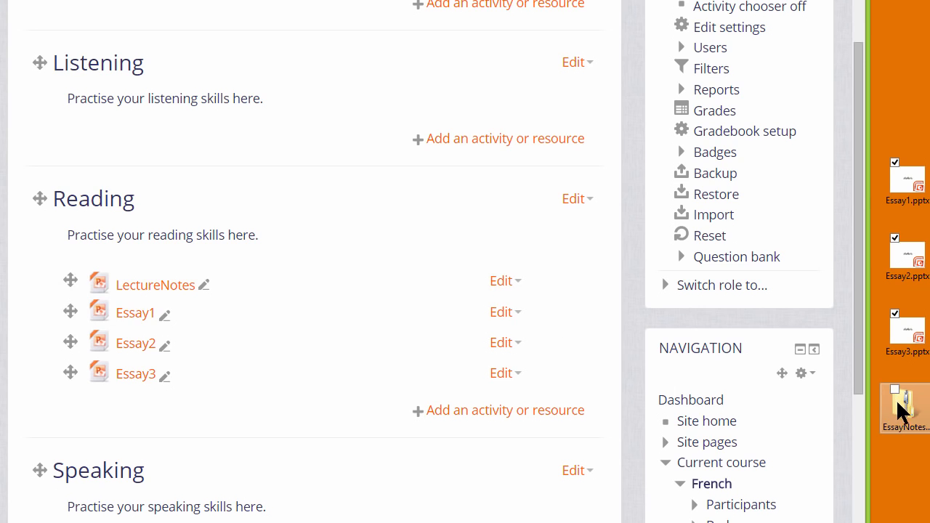
mouse_move(905, 407)
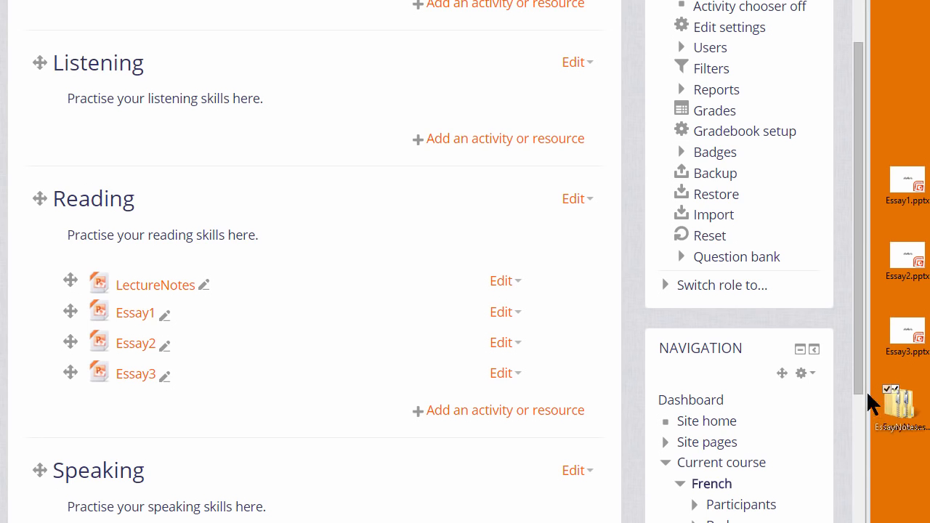
Step: Drop EssayNotes.zip onto Listening and upload with 'Unzip files and create folder'
left_click_drag(901, 407, 203, 146)
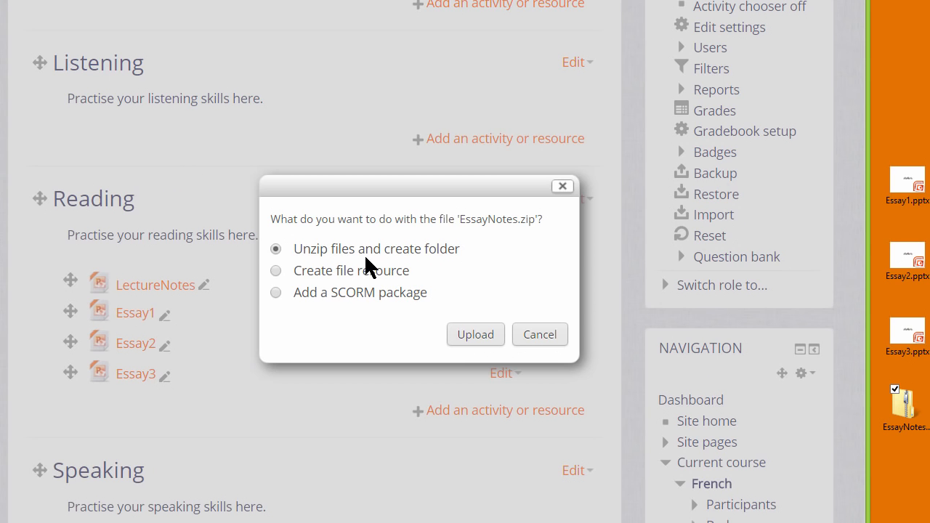
left_click(475, 334)
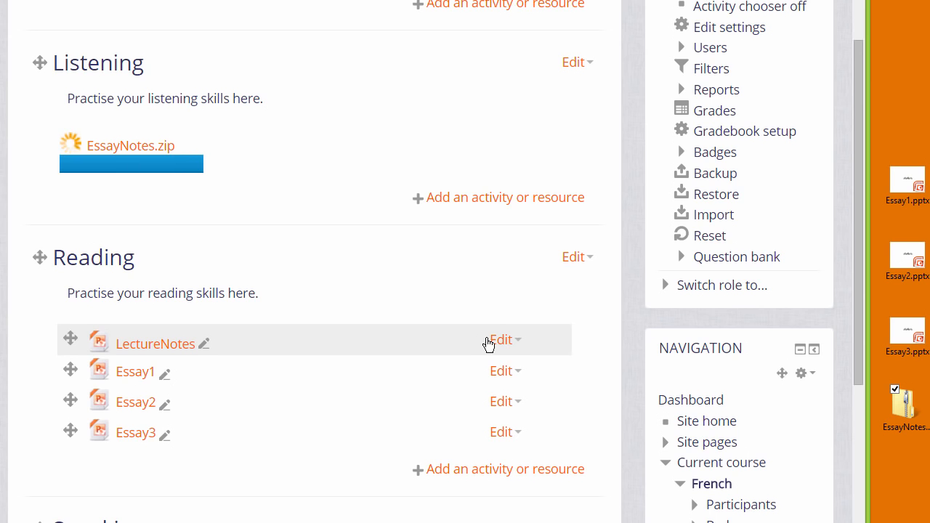